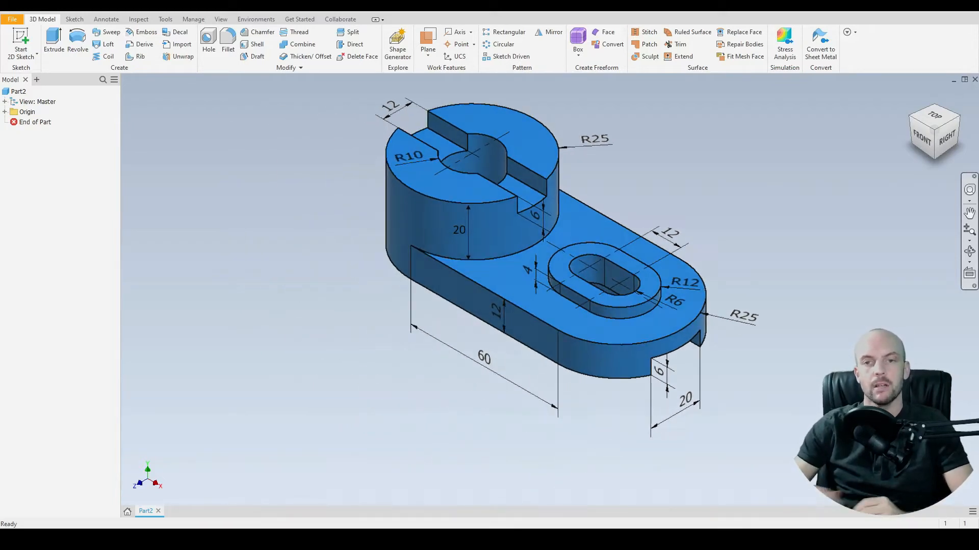
# Step: Start a new 2D sketch on the top origin plane
pyautogui.click(20, 44)
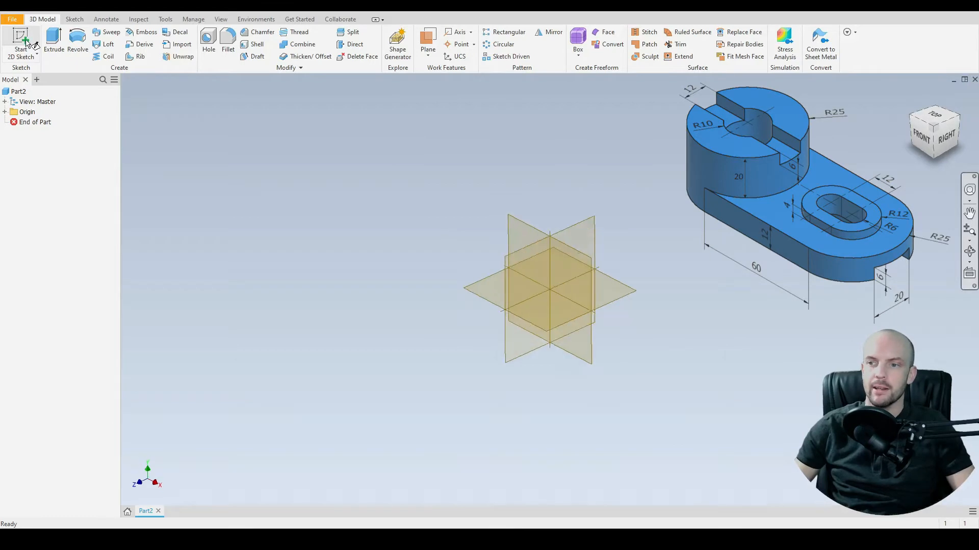
pyautogui.click(20, 44)
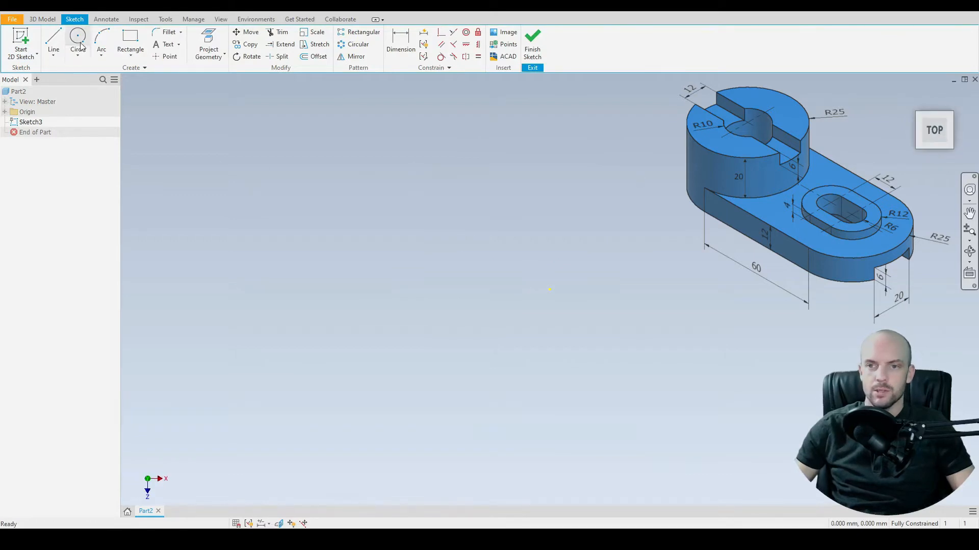
# Step: Draw a 50 mm circle at the origin and one to its right, centres 60 mm apart
pyautogui.click(78, 38)
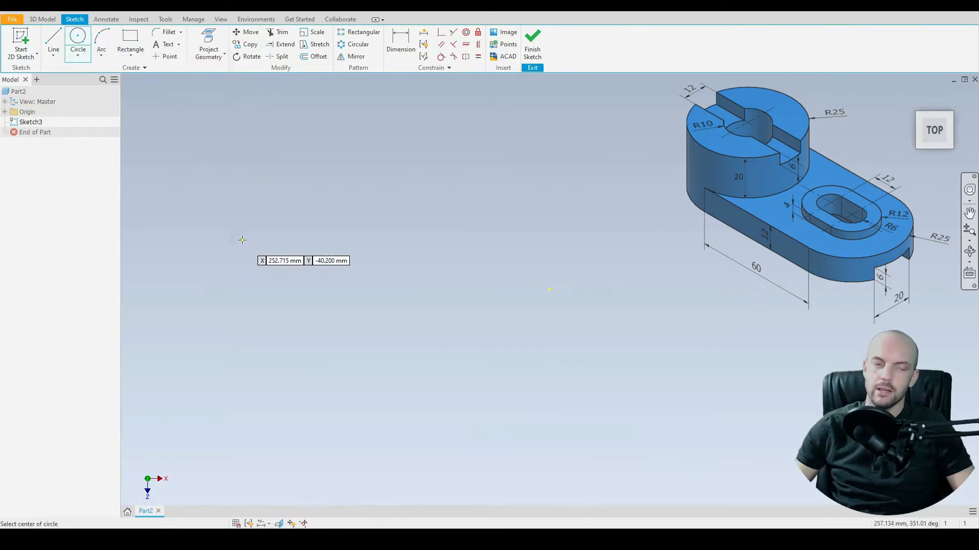
pyautogui.moveTo(368, 274)
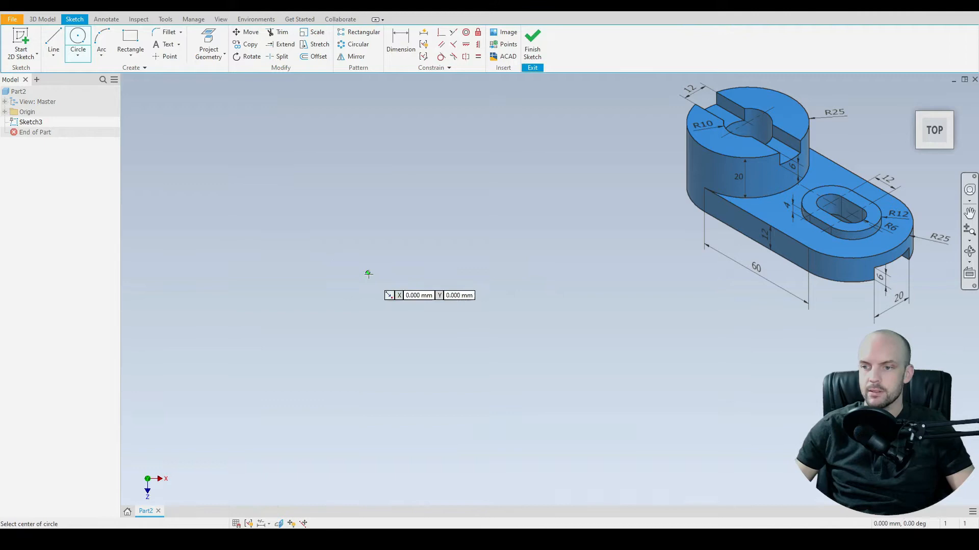
pyautogui.click(368, 273)
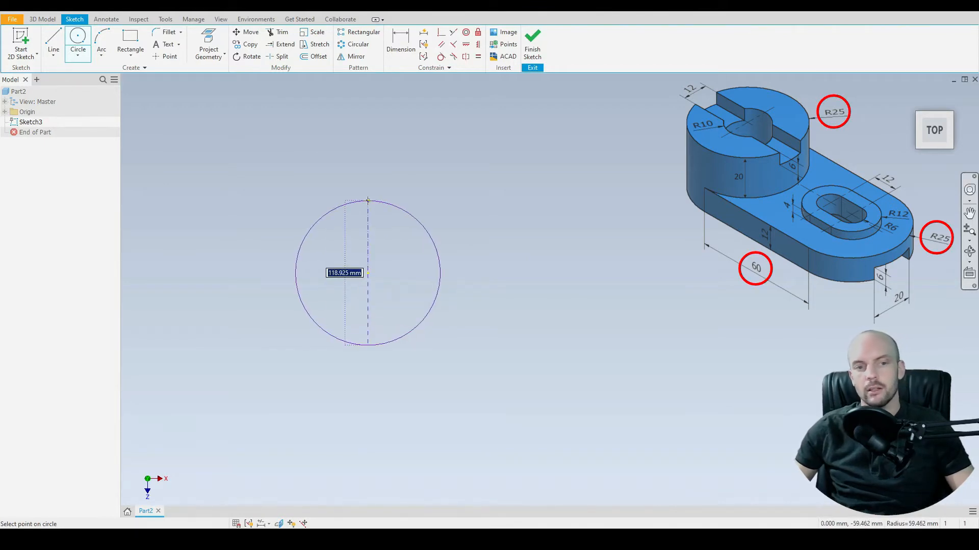
pyautogui.write('50')
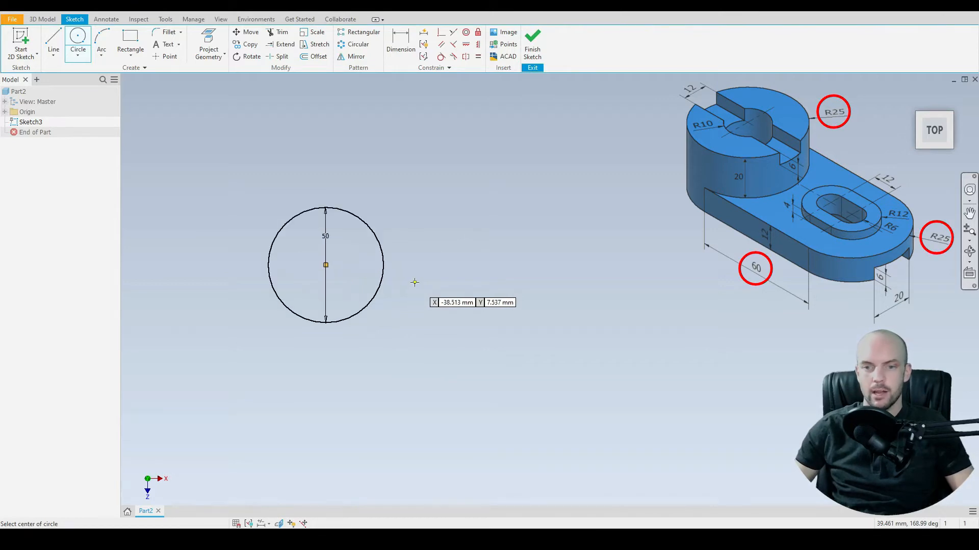
pyautogui.click(549, 264)
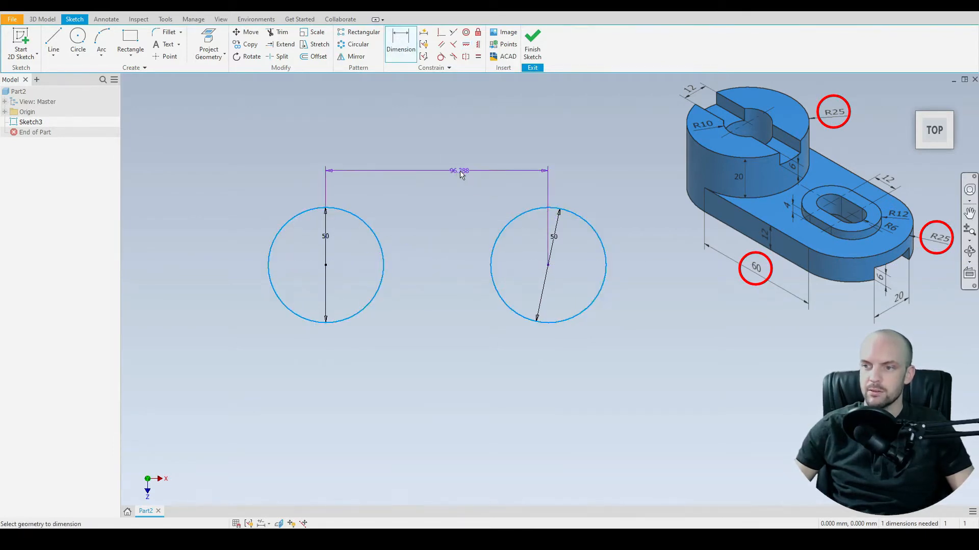
pyautogui.click(458, 170)
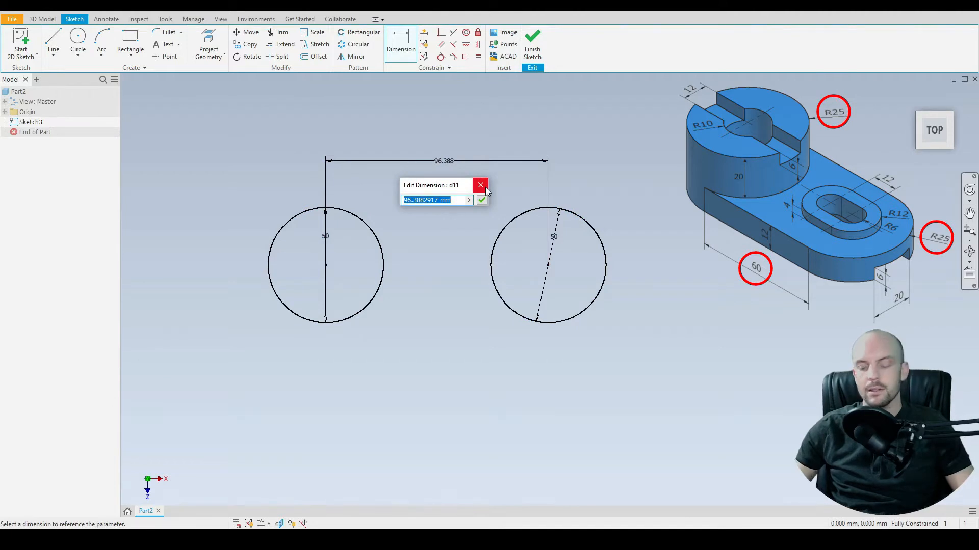
pyautogui.click(481, 199)
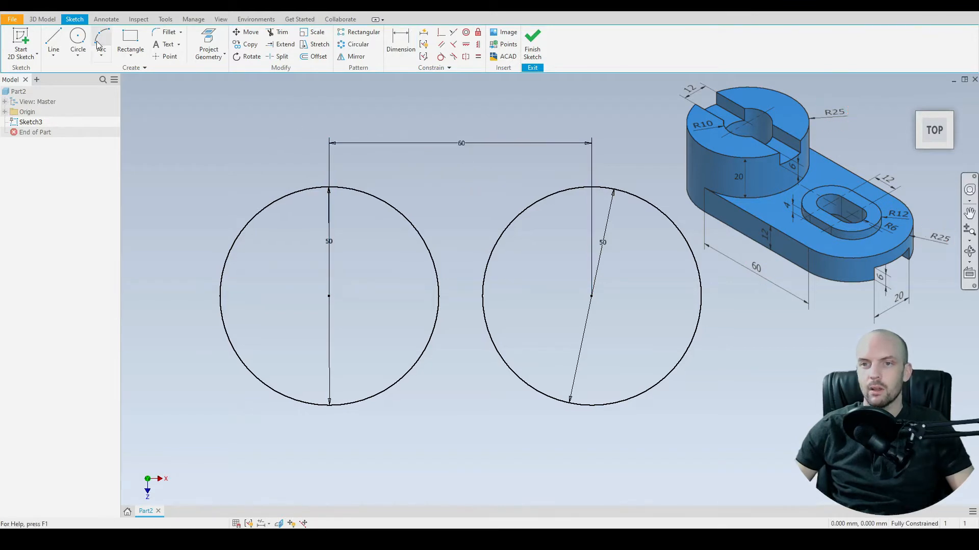
# Step: Connect the circles with tangent top and bottom lines and trim away the inner arcs
pyautogui.click(53, 44)
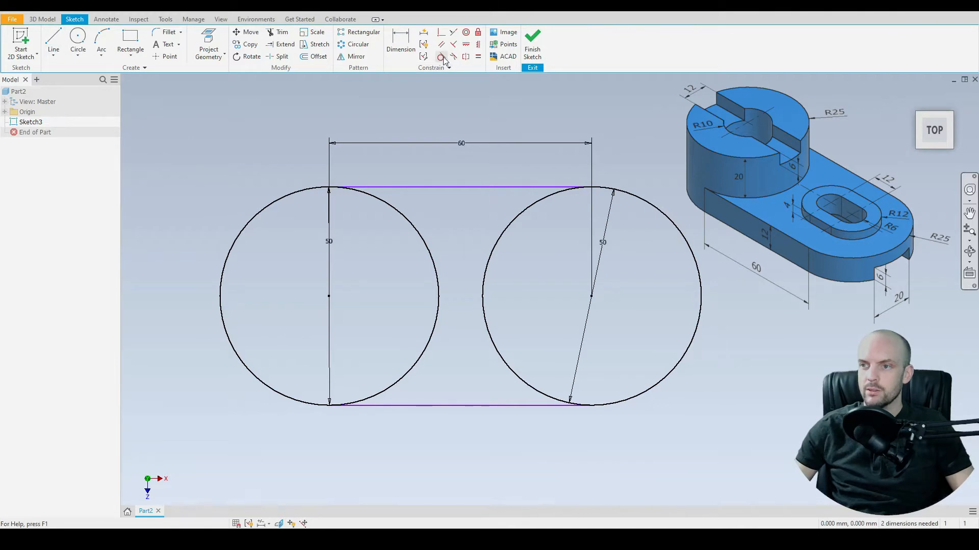
pyautogui.click(440, 56)
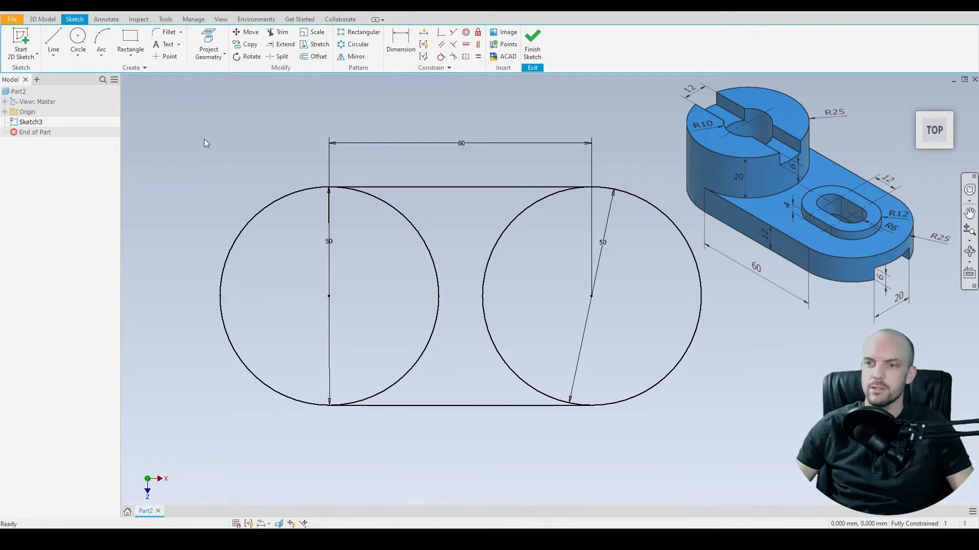
pyautogui.click(282, 32)
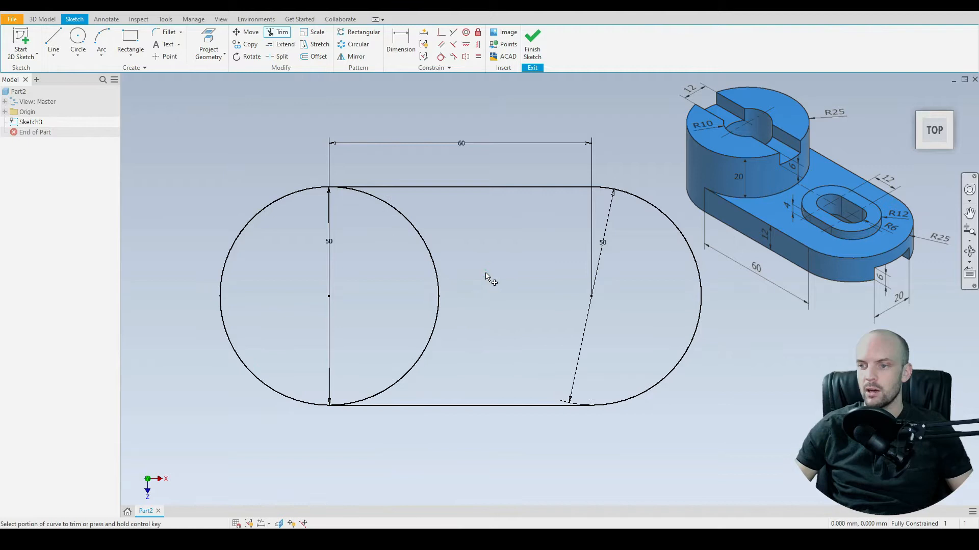
pyautogui.rightClick(490, 277)
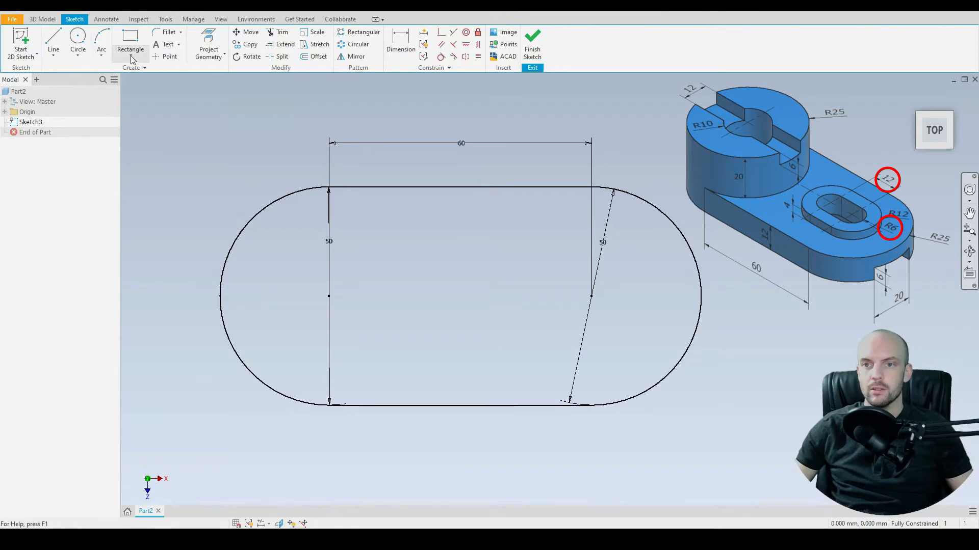
# Step: Draw a center-to-center slot at the right circle's centre, dimensioned 12 mm
pyautogui.click(141, 52)
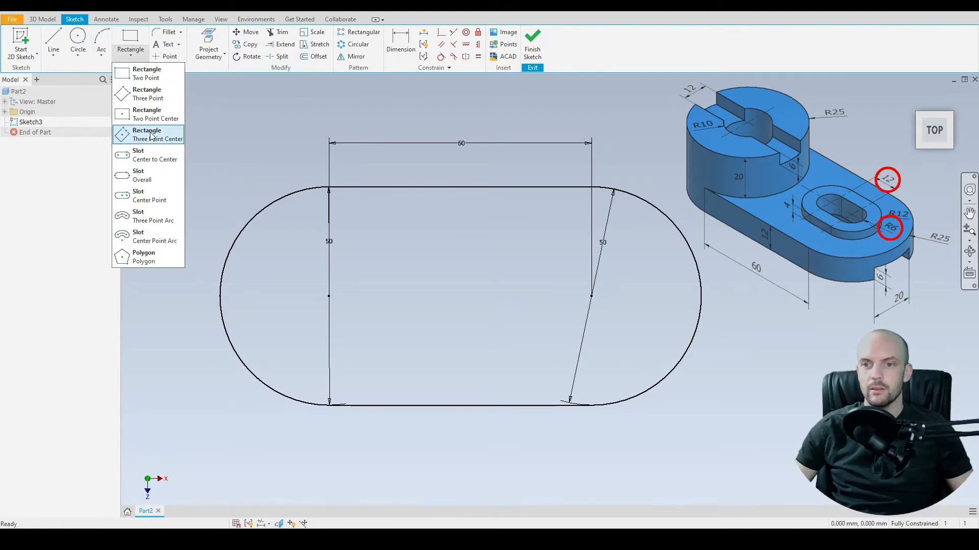
pyautogui.click(154, 155)
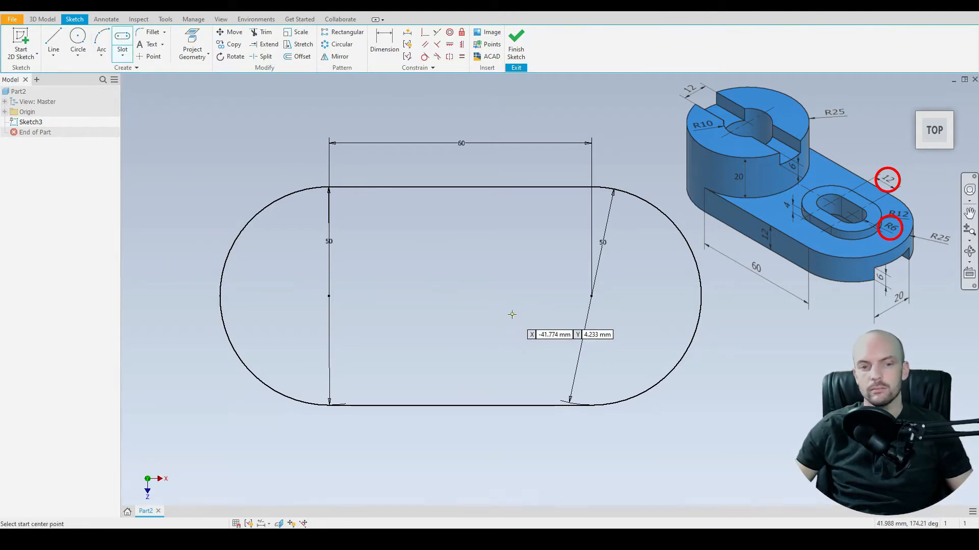
pyautogui.moveTo(565, 295)
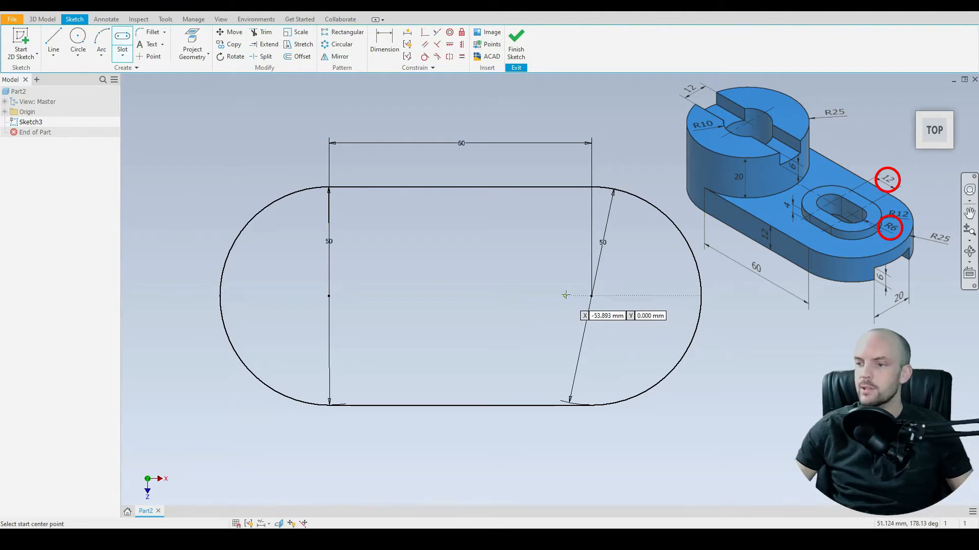
pyautogui.click(489, 296)
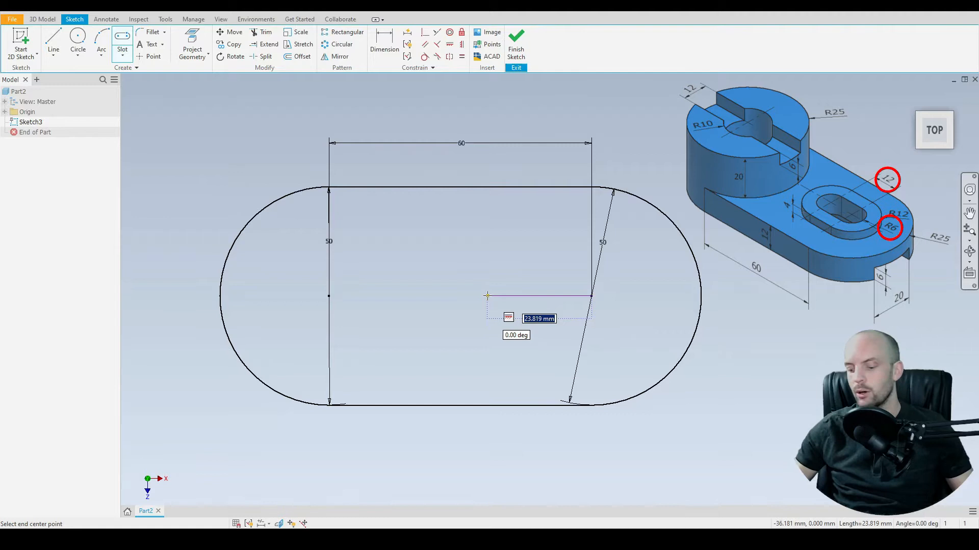
pyautogui.moveTo(497, 301)
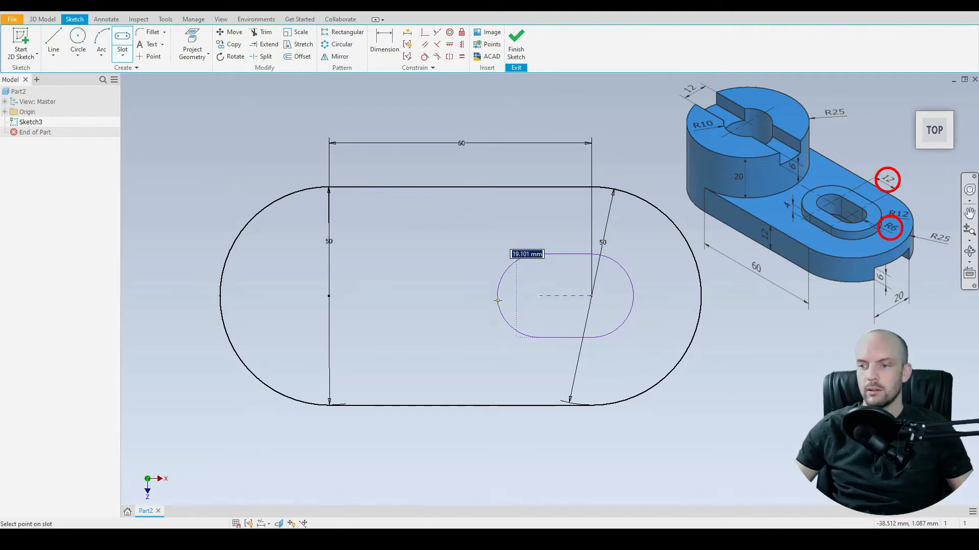
pyautogui.moveTo(501, 302)
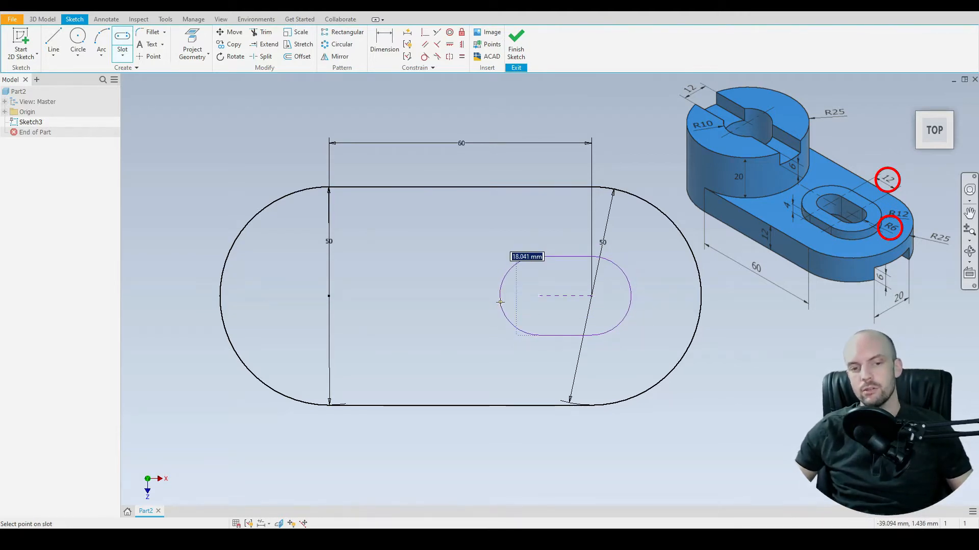
pyautogui.write('12')
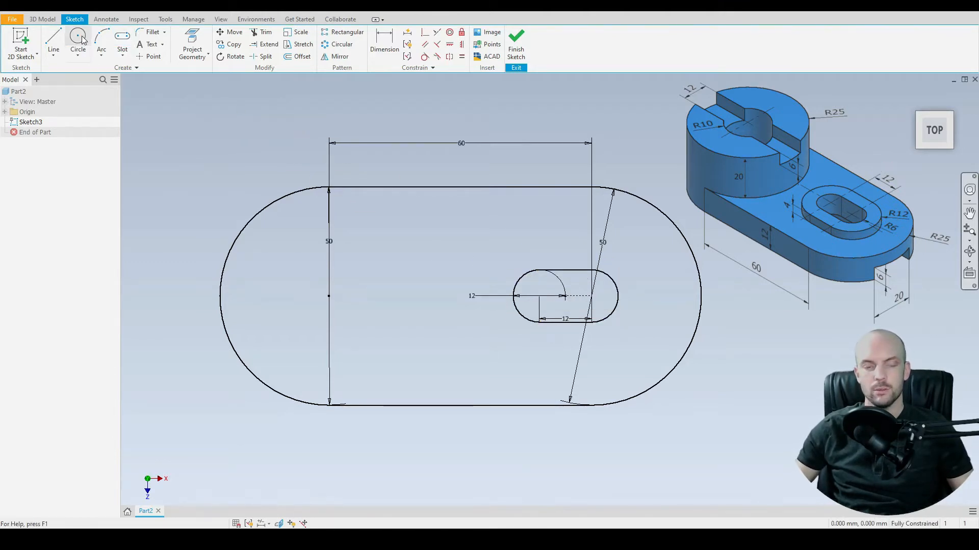
# Step: Add a 20 mm circle centred on the left circle's centre, then start an extrusion
pyautogui.click(78, 40)
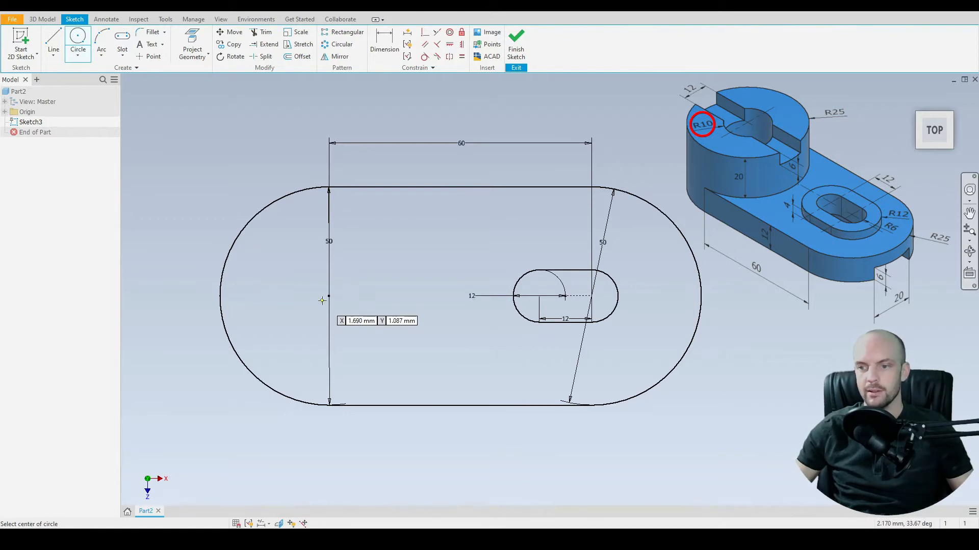
pyautogui.click(328, 295)
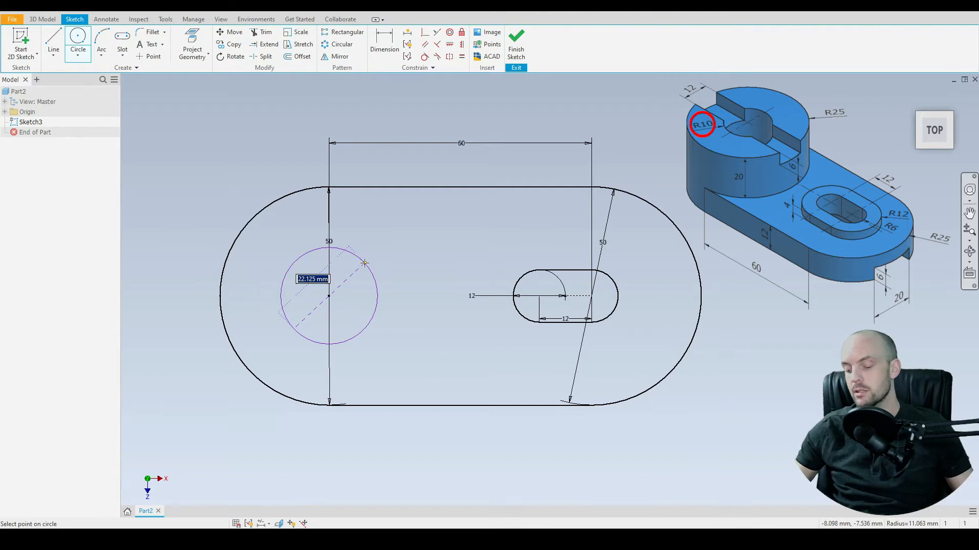
pyautogui.click(364, 261)
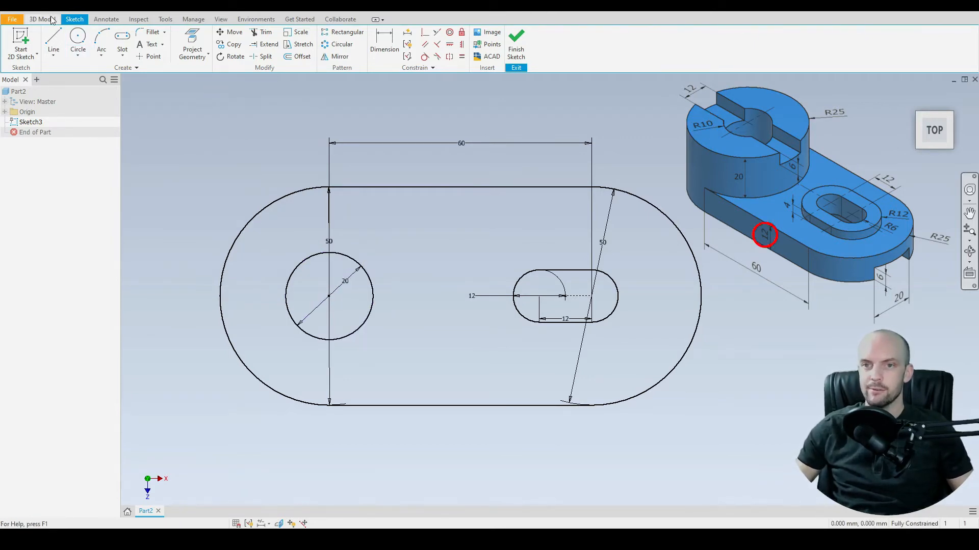
pyautogui.click(53, 43)
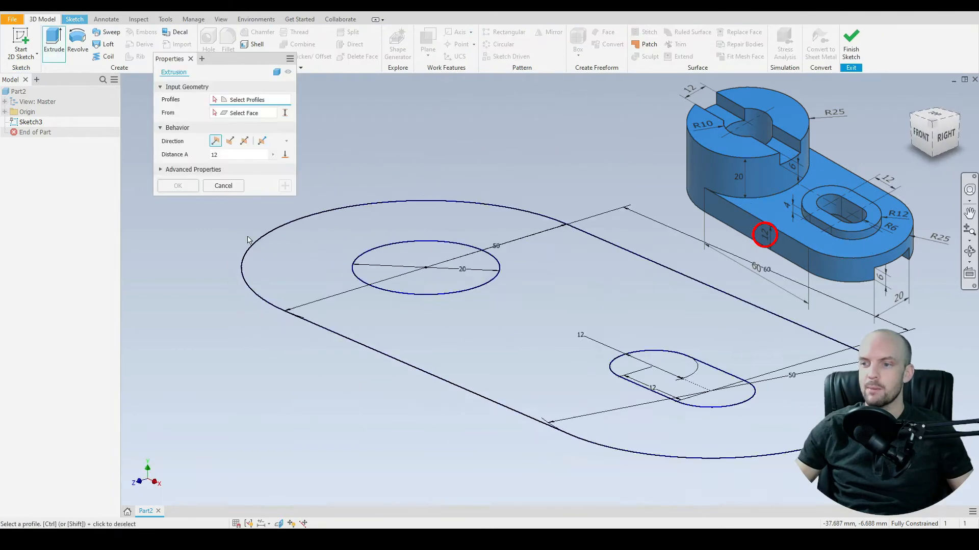
# Step: Extrude the outer plate profile 12 mm and expand the Origin folder in the browser
pyautogui.click(424, 269)
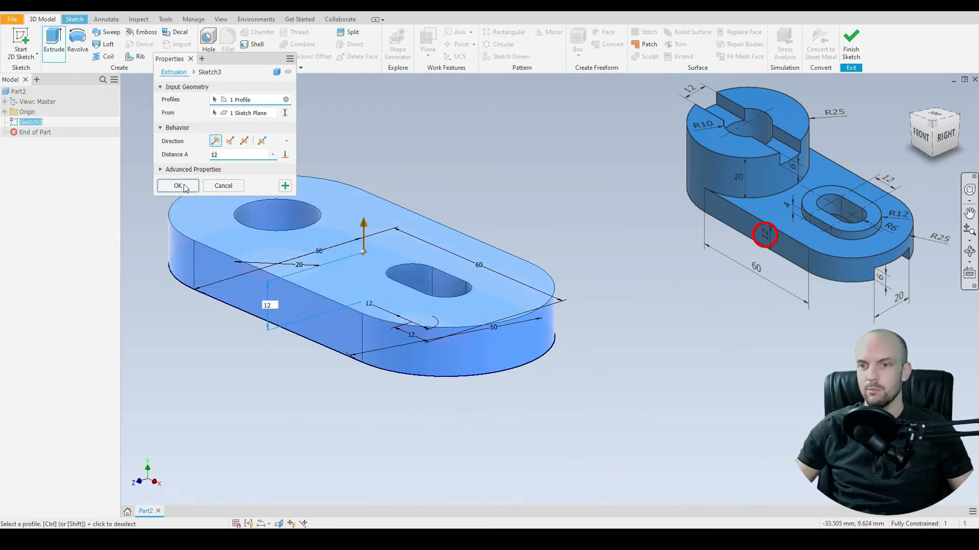
pyautogui.click(178, 185)
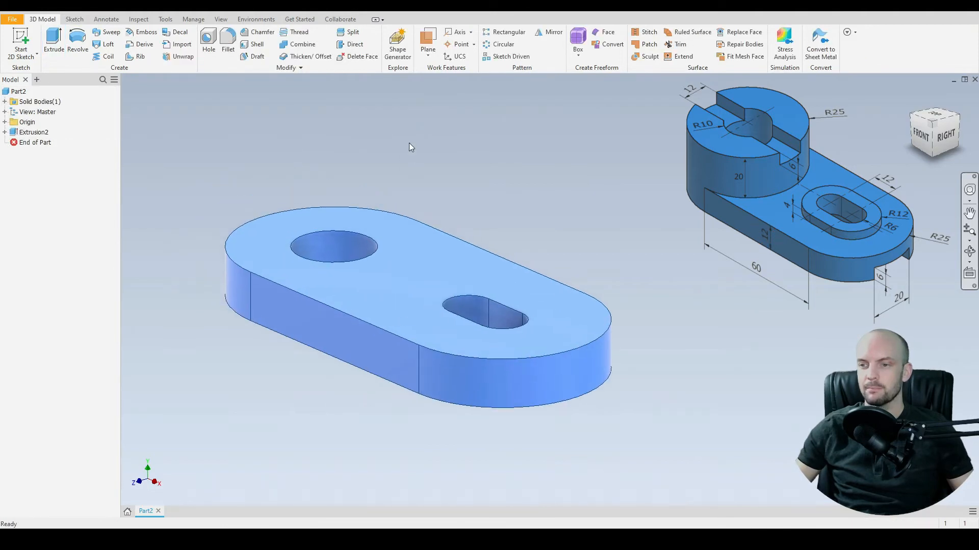
pyautogui.moveTo(498, 376)
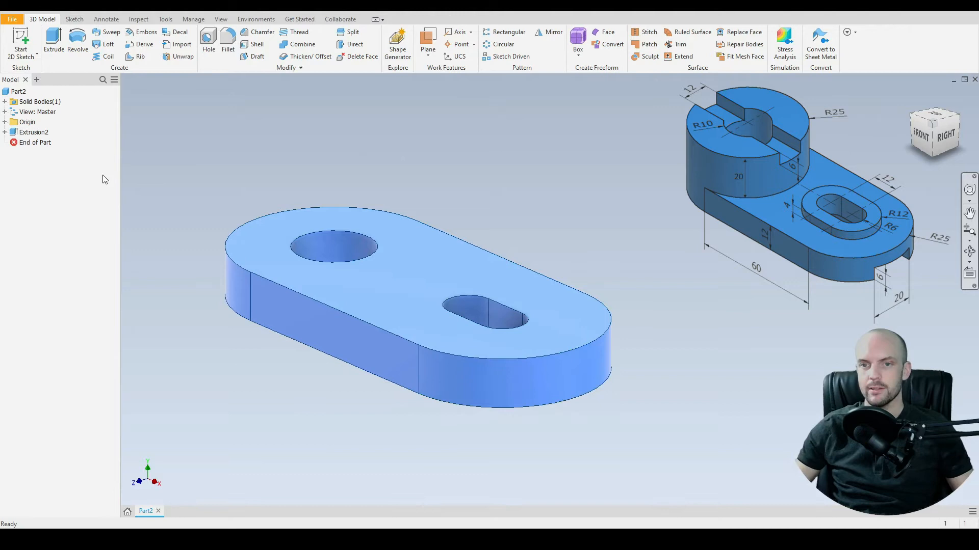
pyautogui.click(40, 132)
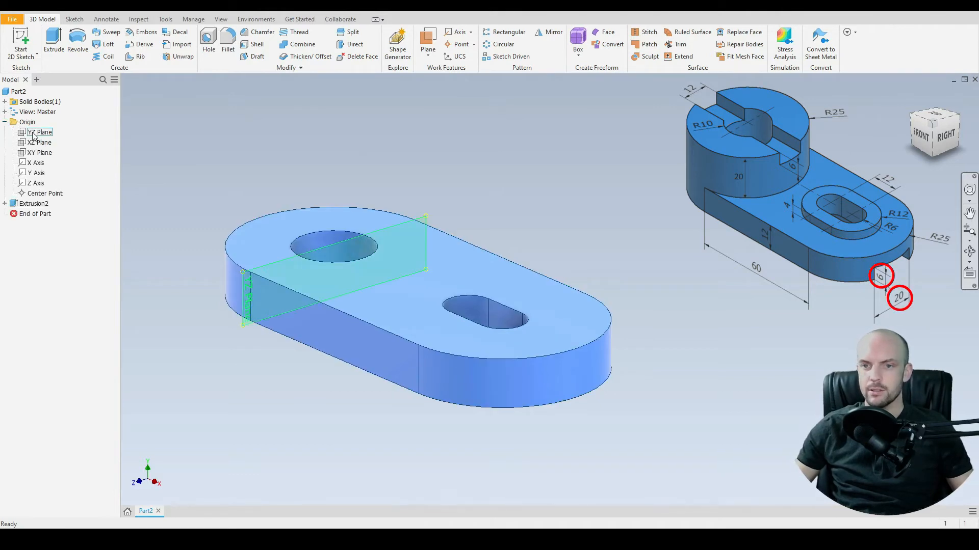
# Step: On the YZ plane, sketch a 20 mm-wide center-point rectangle on the plate's bottom edge
pyautogui.click(39, 131)
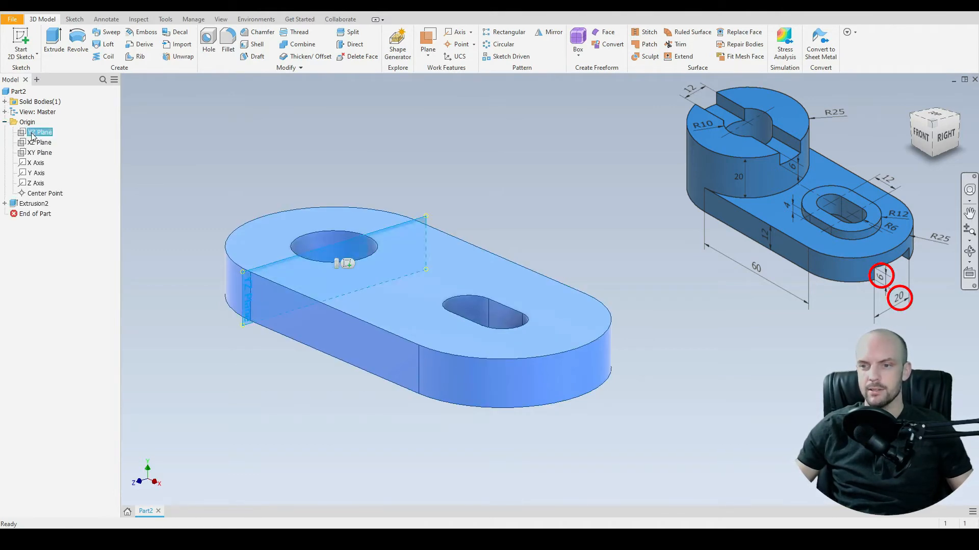
pyautogui.rightClick(38, 131)
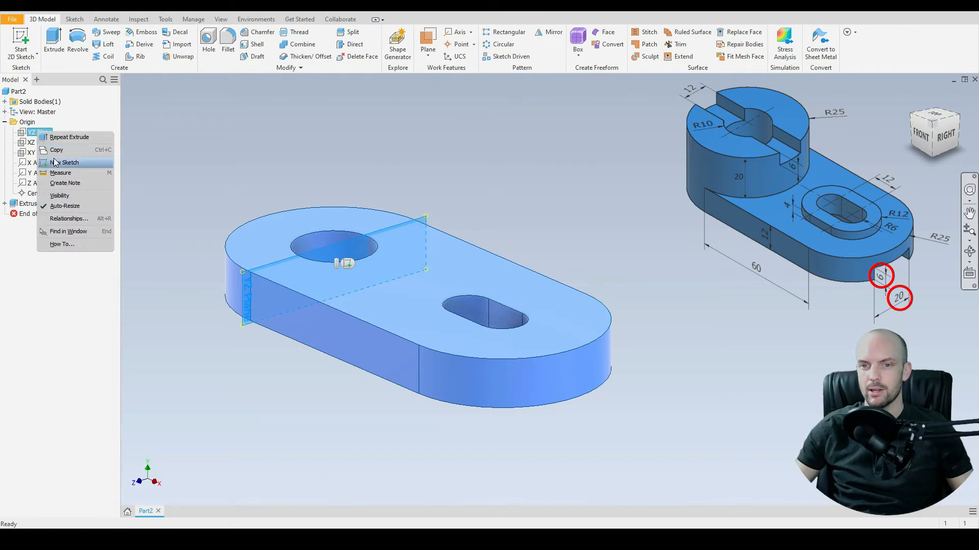
pyautogui.click(70, 162)
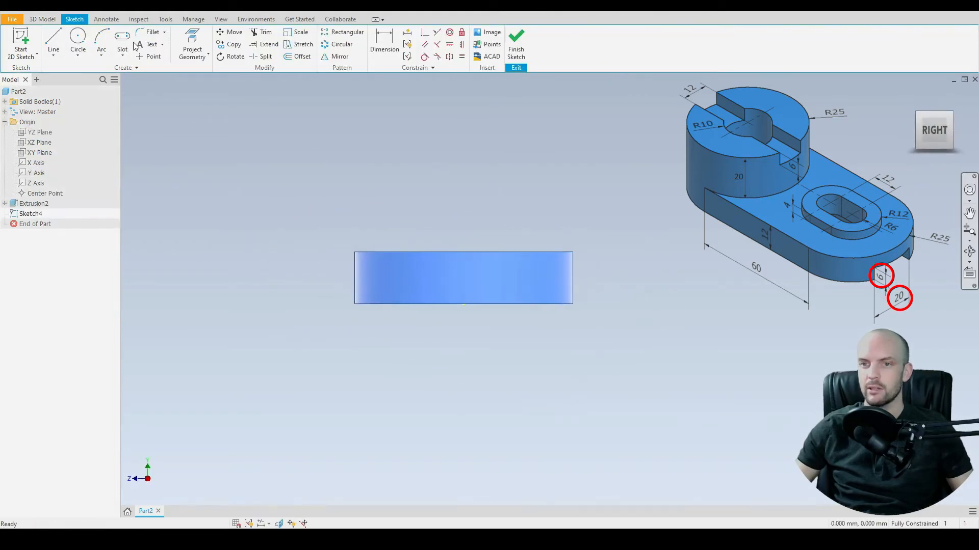
pyautogui.click(129, 41)
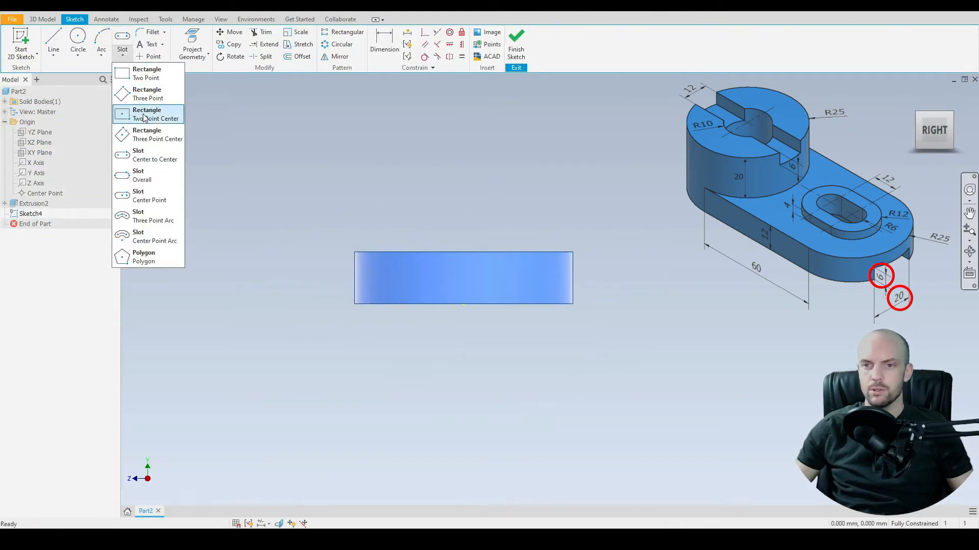
pyautogui.click(156, 115)
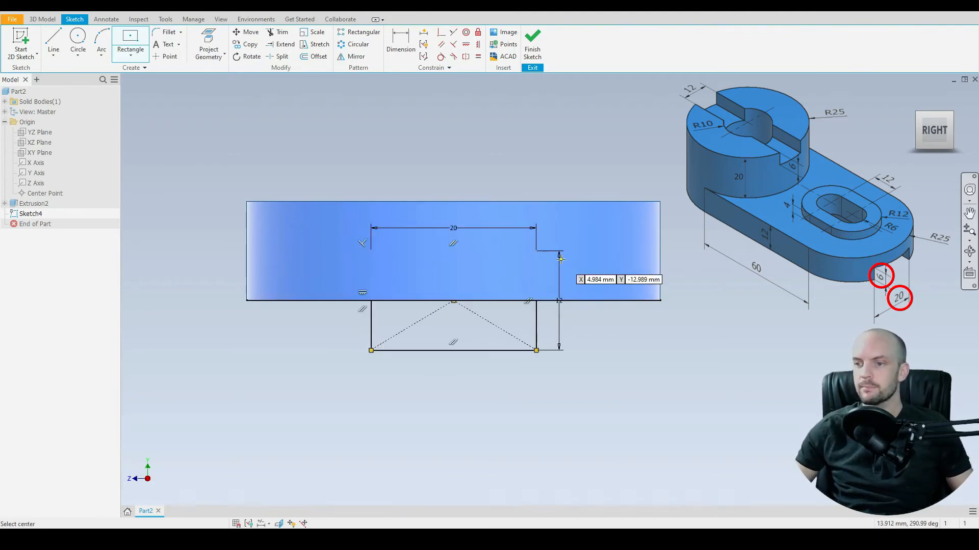
pyautogui.click(42, 19)
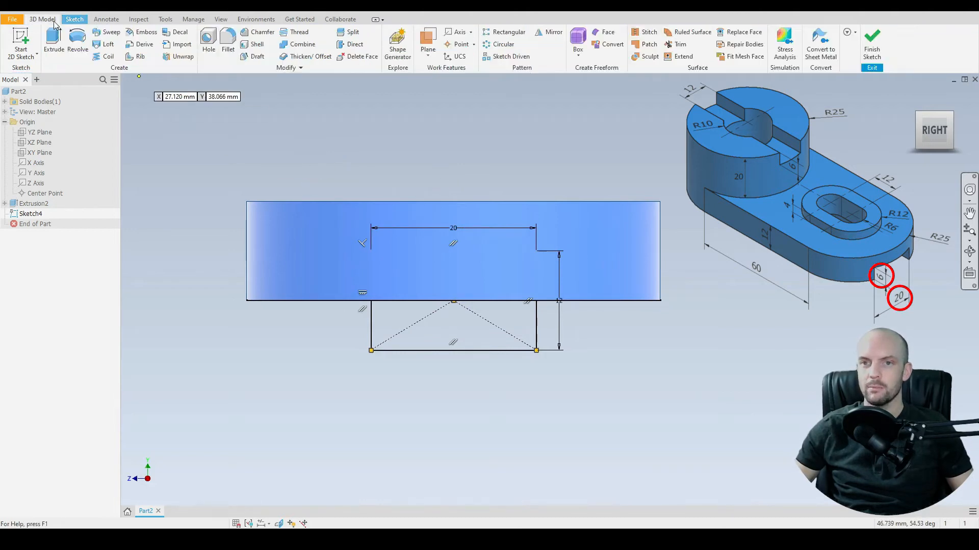
# Step: Extrude the rectangle as a symmetric through-all cut along the plate's underside
pyautogui.click(53, 44)
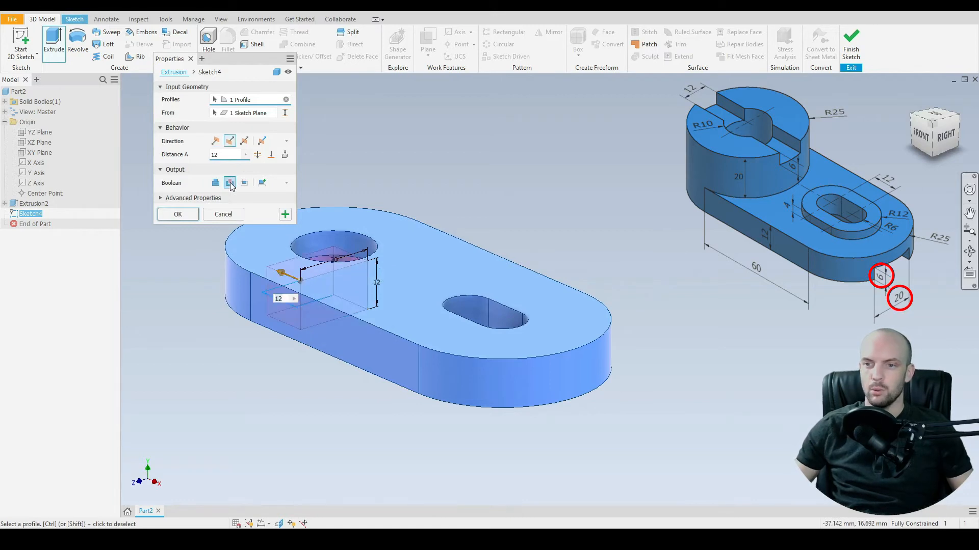
pyautogui.click(244, 141)
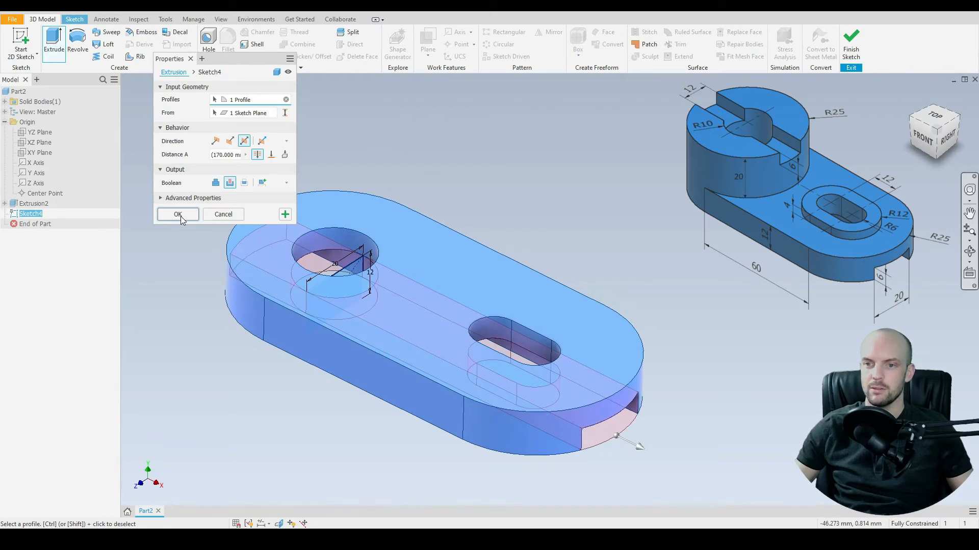
pyautogui.click(178, 214)
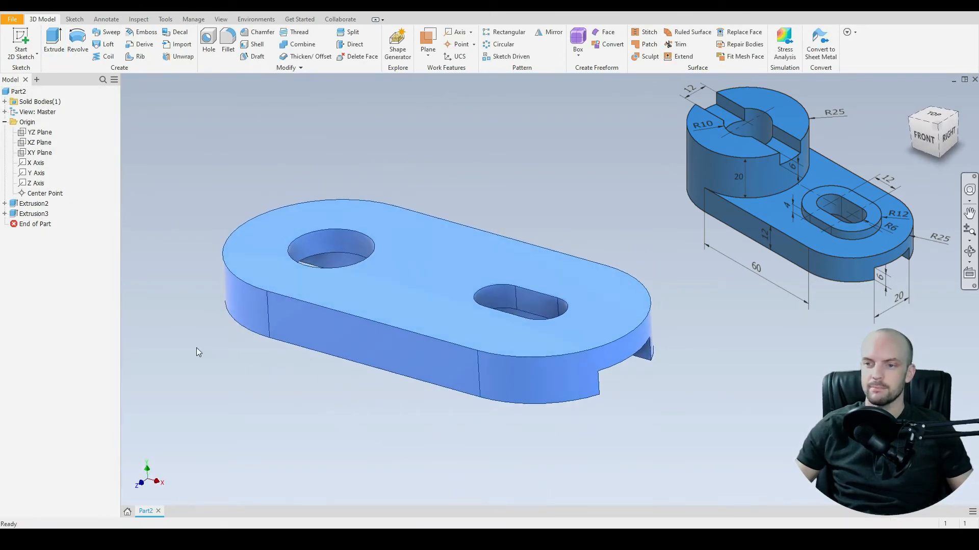
# Step: On the plate's top face, project the slot edges and offset them outward 6 mm
pyautogui.click(487, 278)
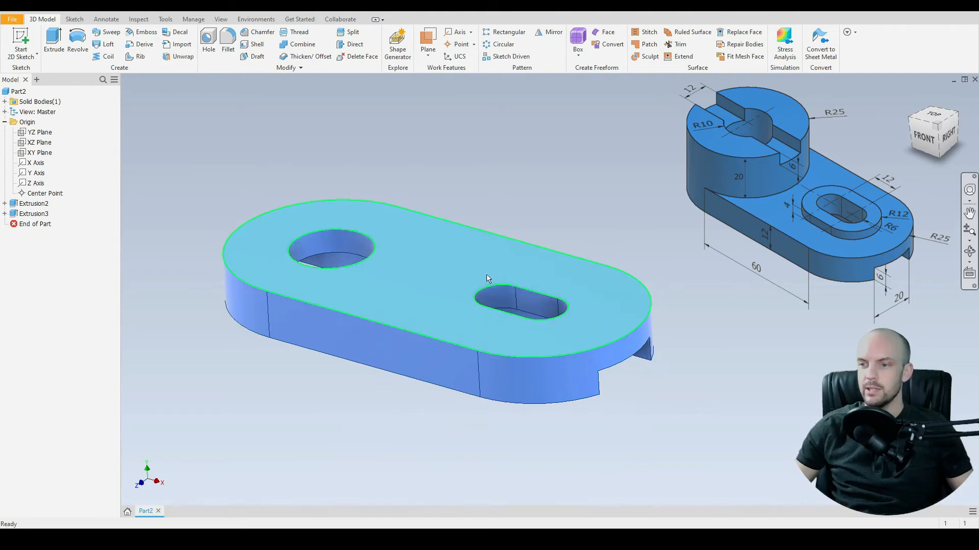
pyautogui.moveTo(455, 275)
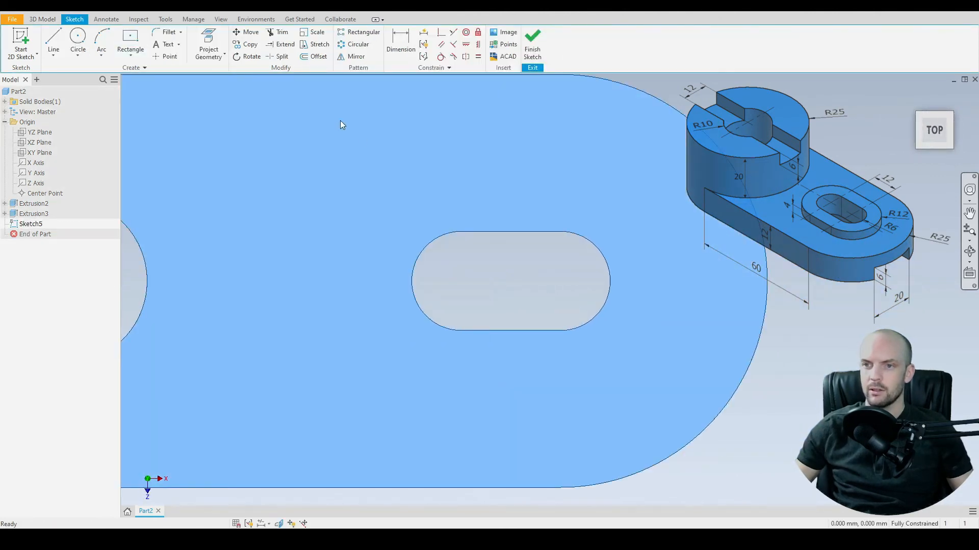
pyautogui.click(209, 44)
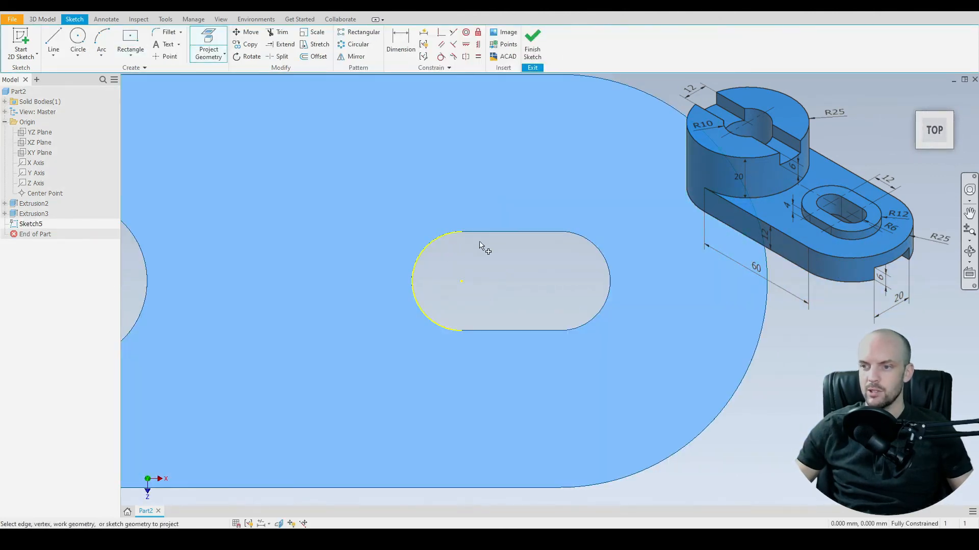
pyautogui.click(537, 330)
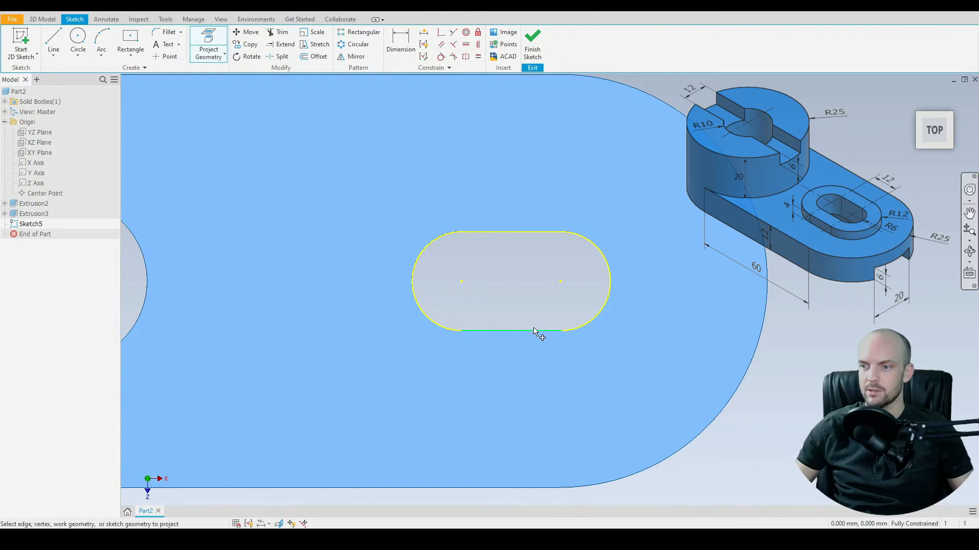
pyautogui.click(317, 56)
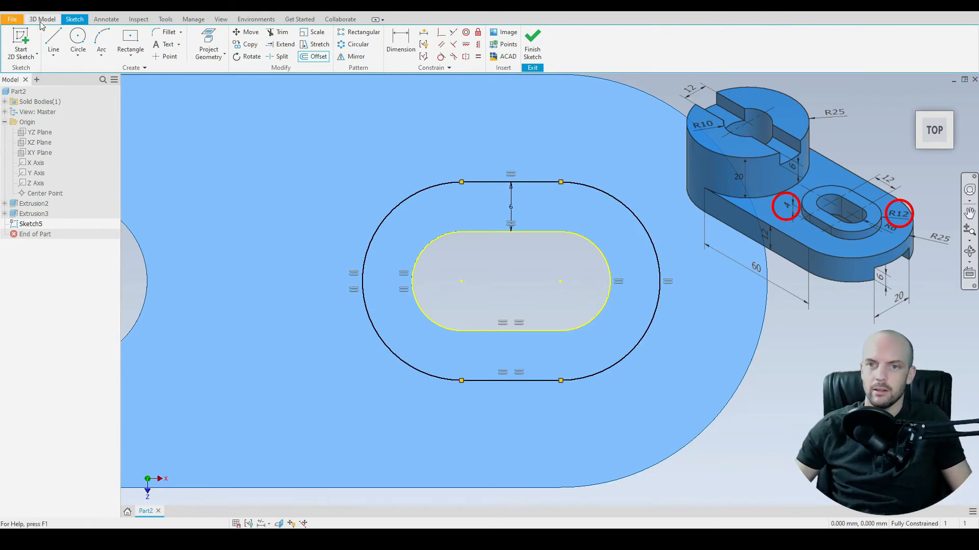
# Step: Extrude the ring around the slot 4 mm with Join to form the raised boss
pyautogui.click(53, 43)
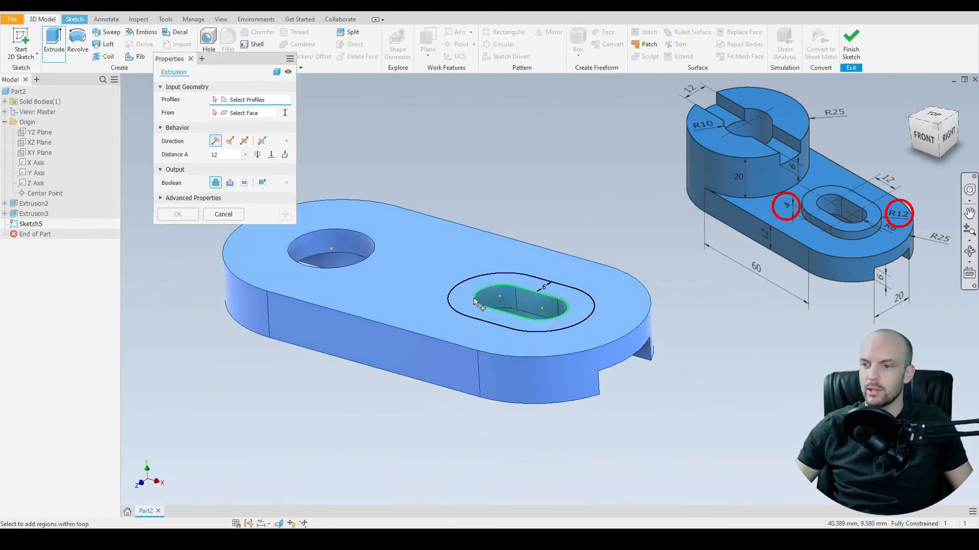
pyautogui.click(499, 302)
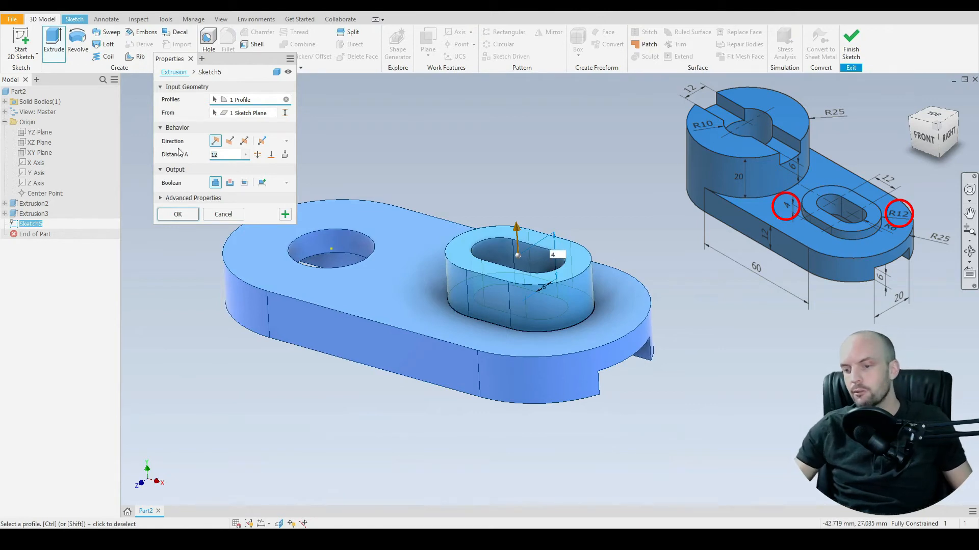
pyautogui.click(177, 214)
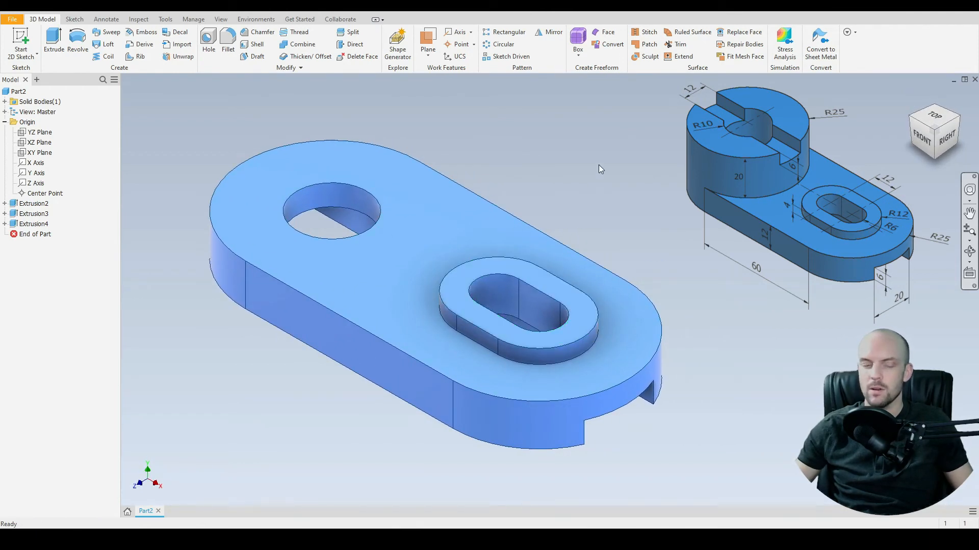
pyautogui.moveTo(362, 123)
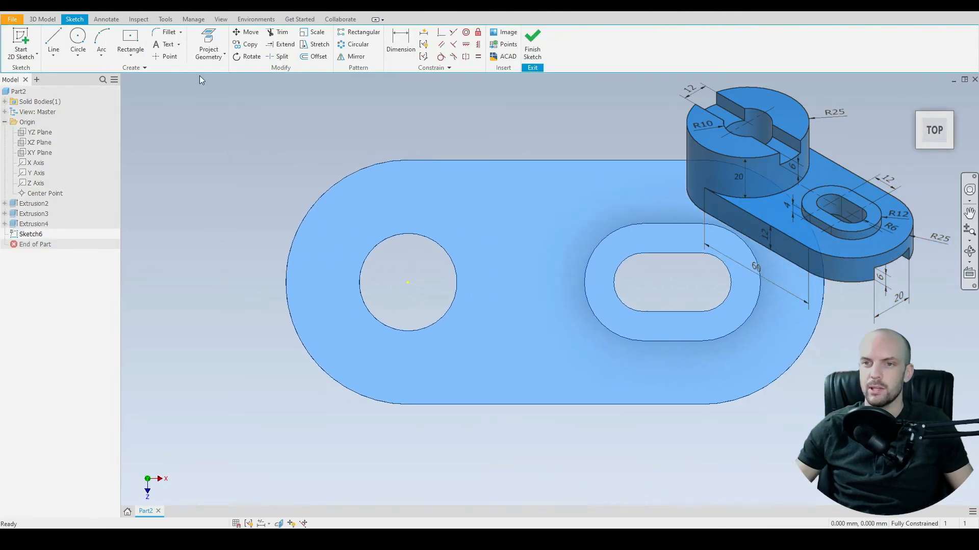
# Step: Draw a 50 mm circle centred on the plate's round hole, then finish the sketch
pyautogui.click(78, 41)
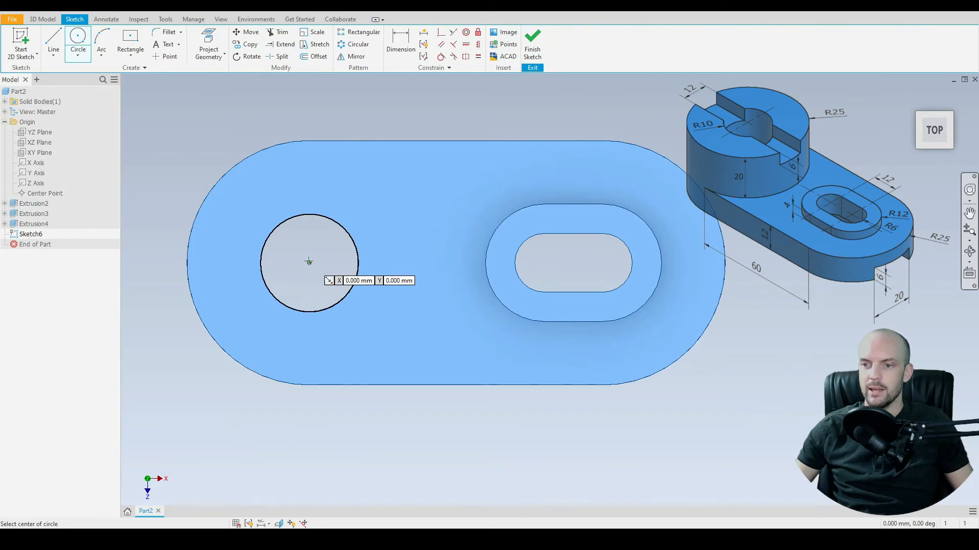
pyautogui.click(308, 262)
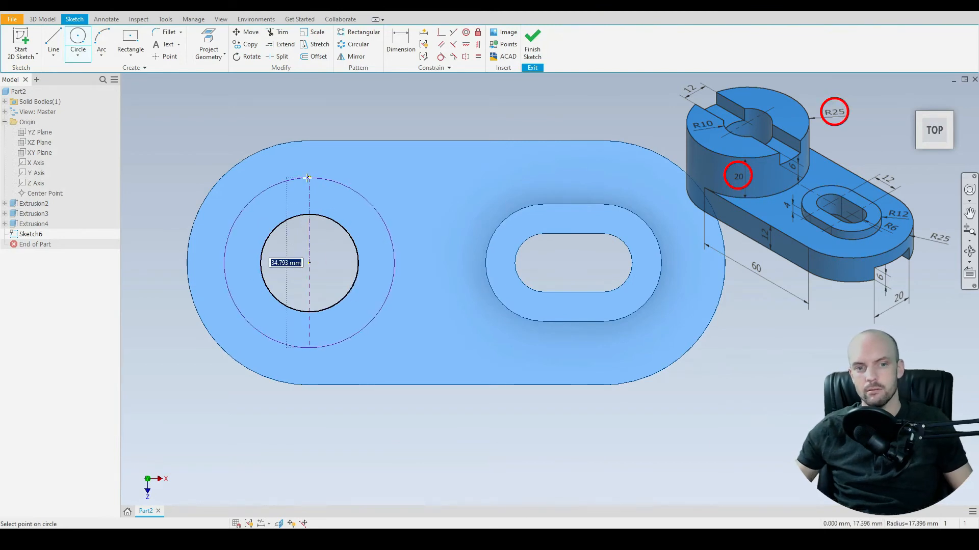
pyautogui.click(309, 263)
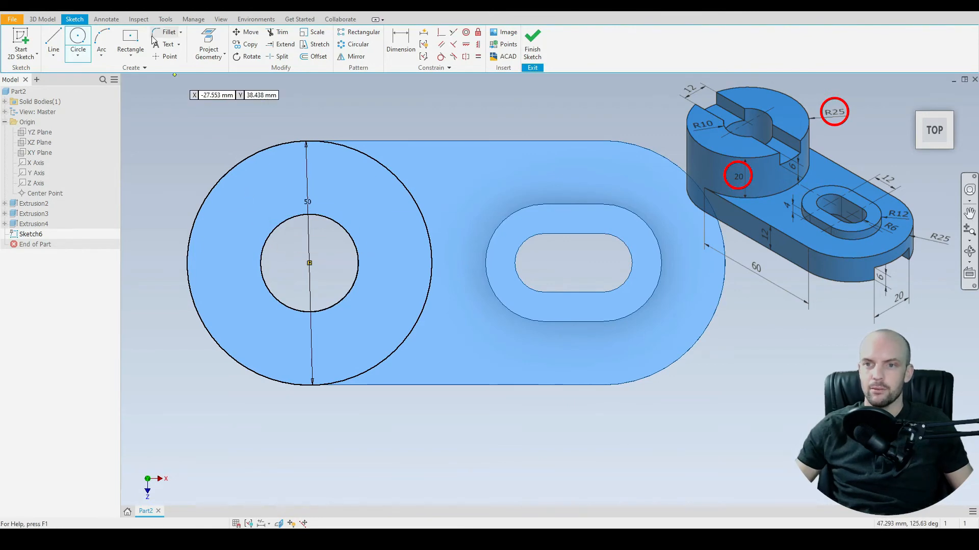
pyautogui.click(208, 45)
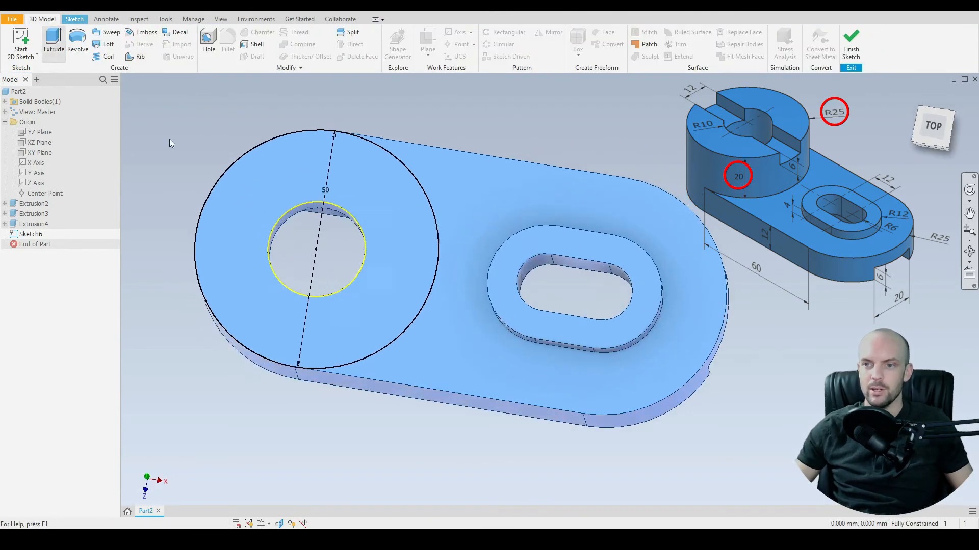
# Step: Extrude the ring around the hole 20 mm to form the cylindrical boss
pyautogui.click(53, 42)
pyautogui.write('20')
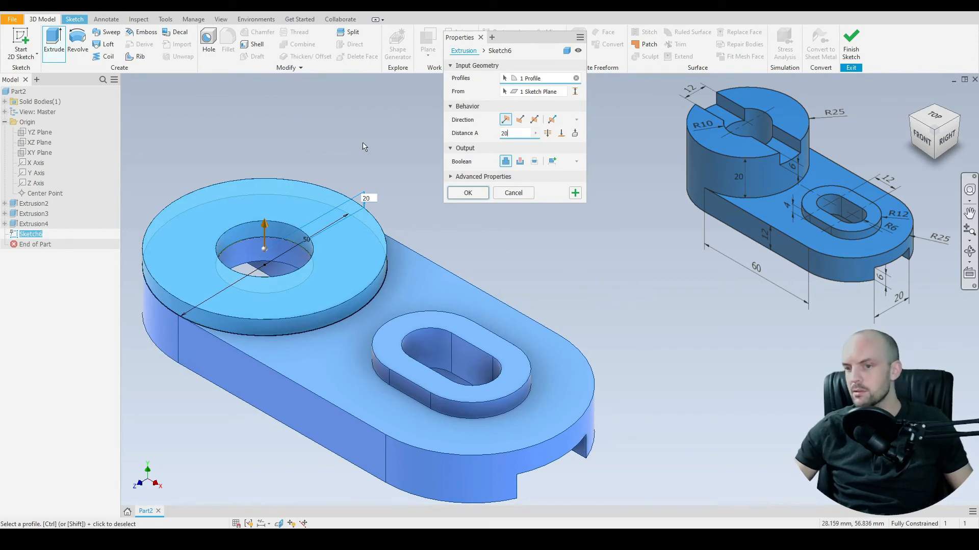
pyautogui.click(467, 192)
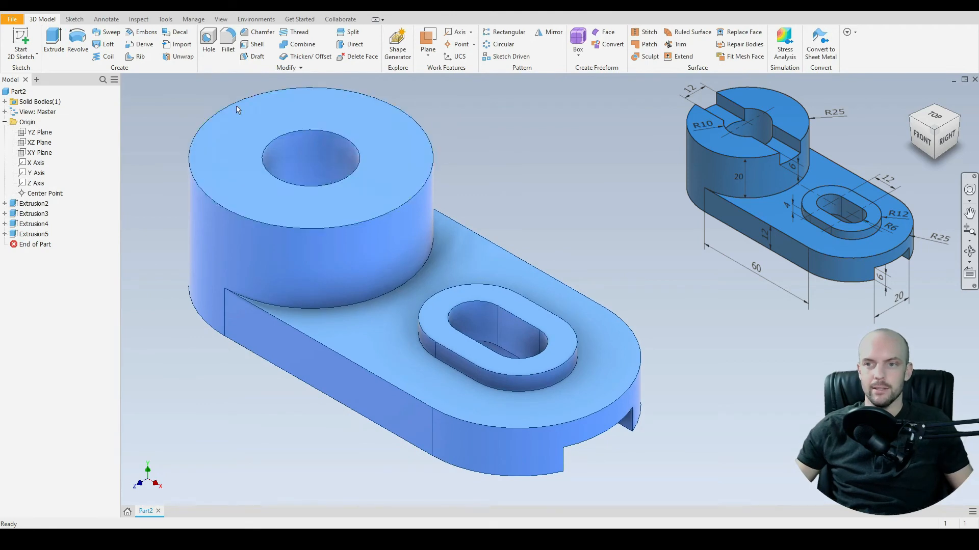
pyautogui.moveTo(164, 94)
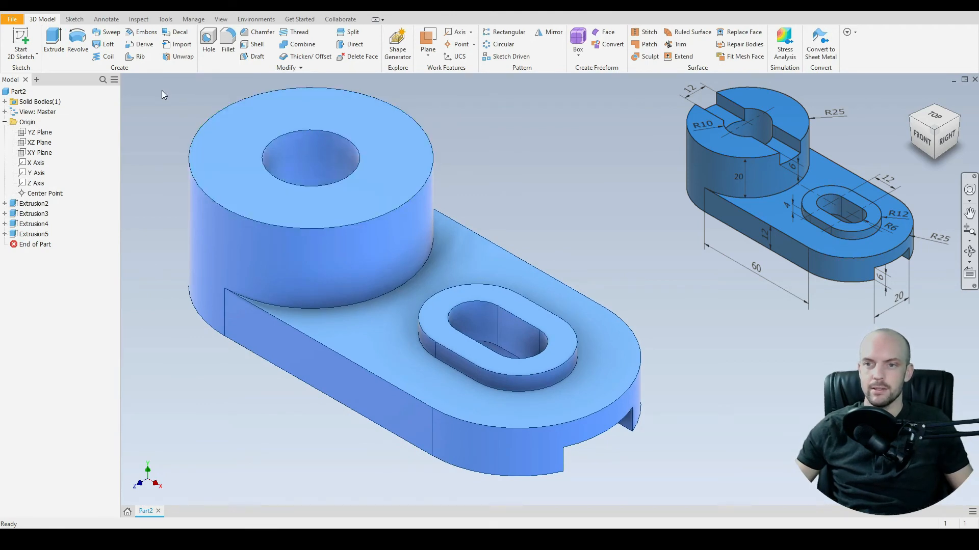
# Step: Sketch a 70 × 12 mm centre rectangle on the cylinder top, across the hole
pyautogui.click(245, 131)
pyautogui.write('70.000')
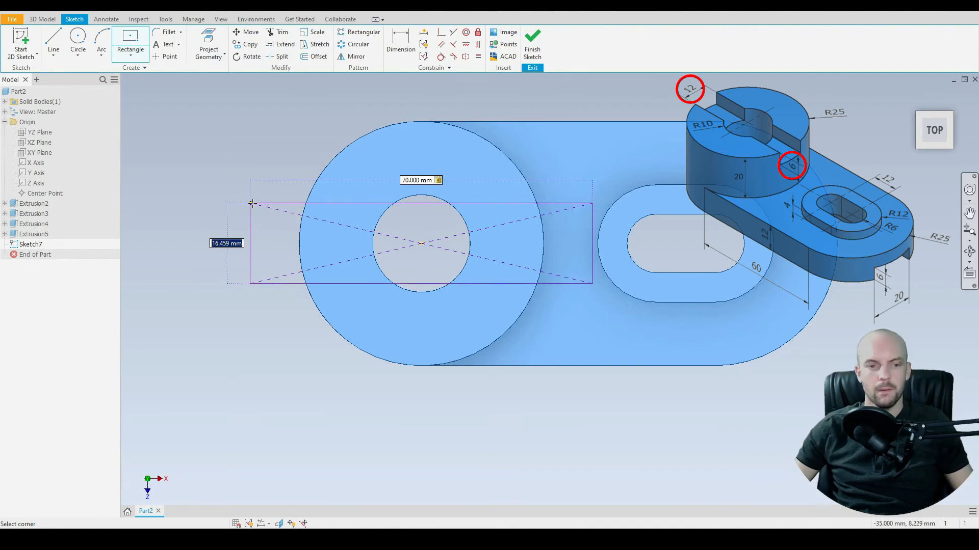
pyautogui.write('12')
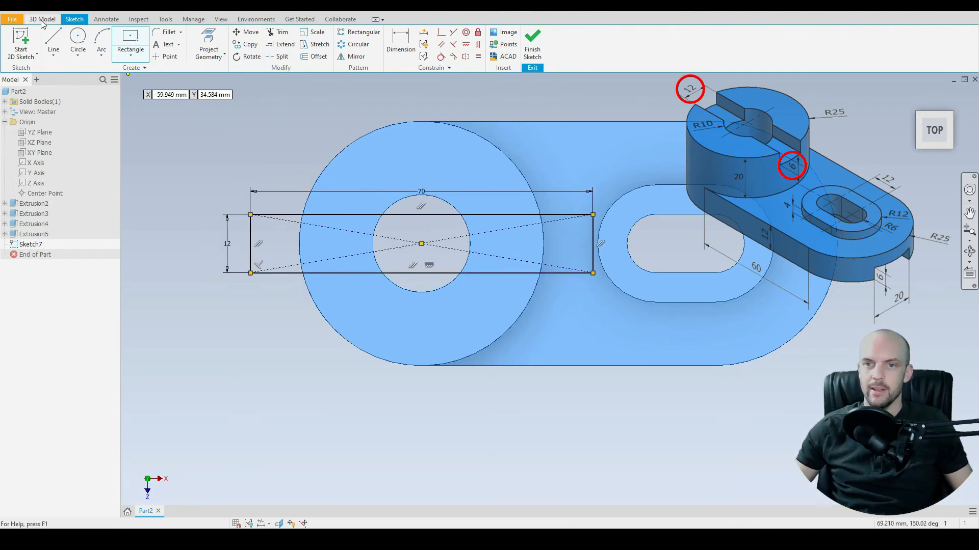
# Step: Cut the rectangle 6 mm deep into the boss top to form the slot
pyautogui.click(54, 44)
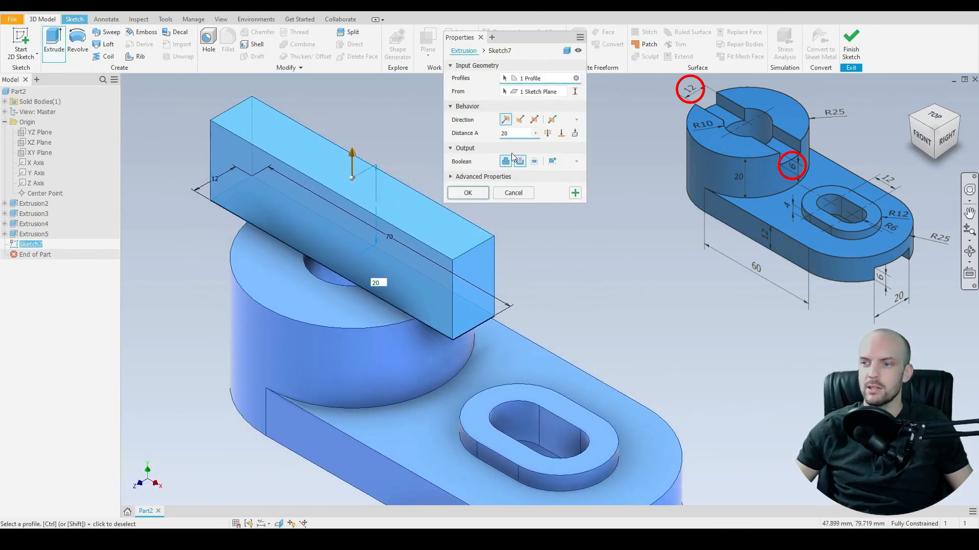
pyautogui.click(519, 120)
pyautogui.write('6')
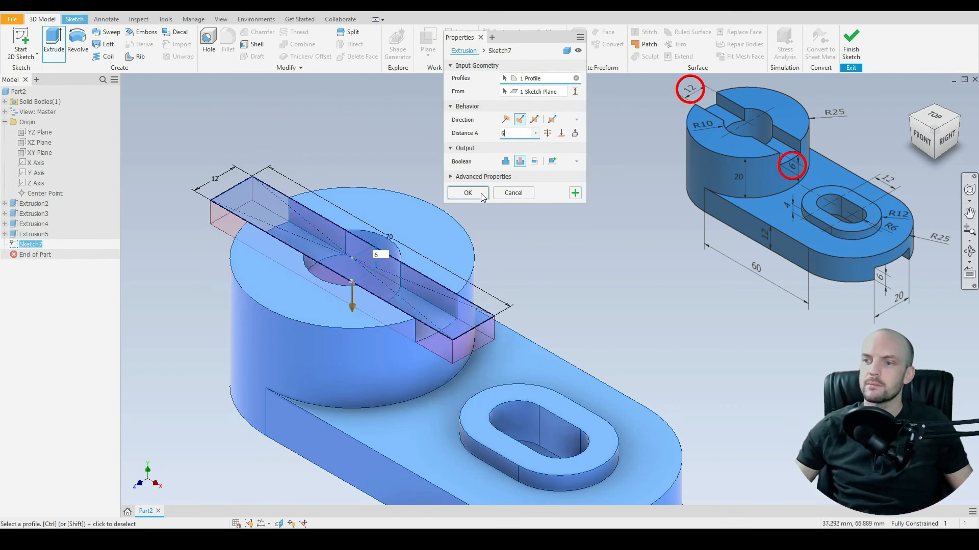
pyautogui.click(467, 192)
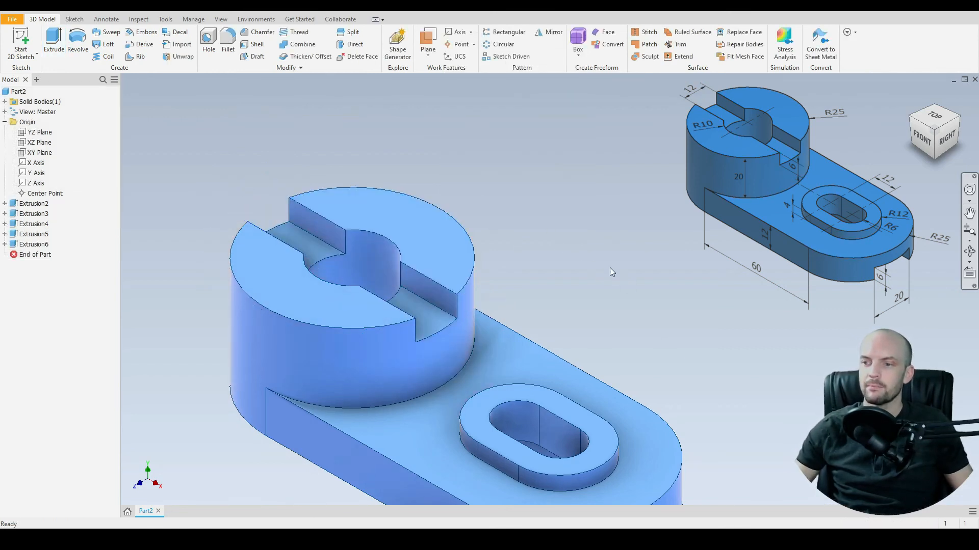